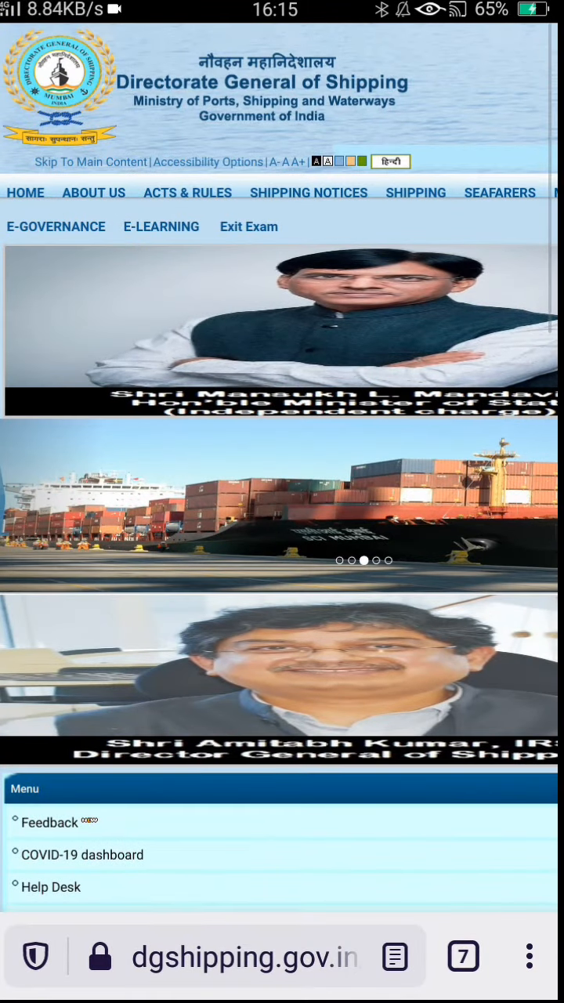
Step: Go to the E-Governance page from the E-GOVERNANCE menu in the top navigation
left_click(56, 227)
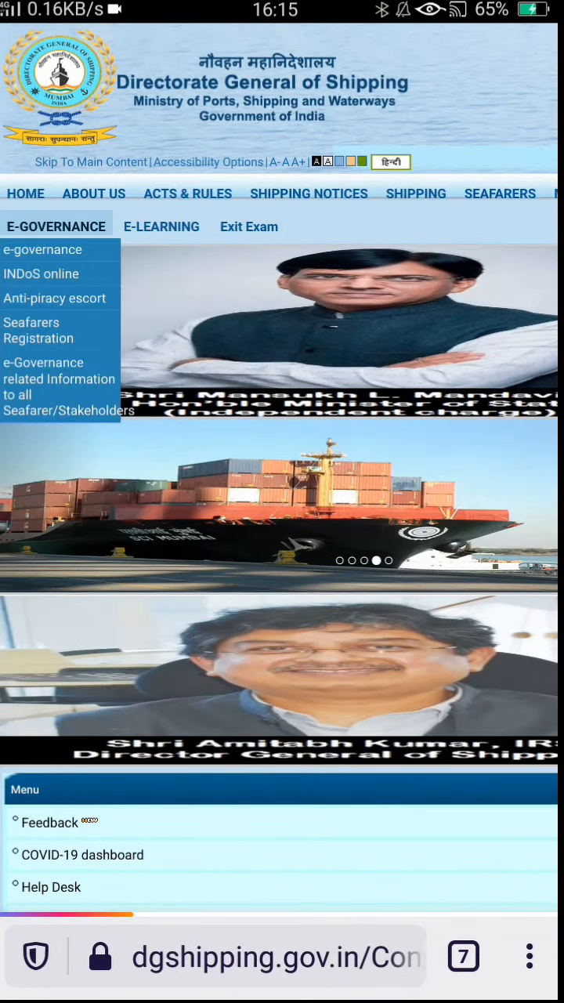
left_click(42, 249)
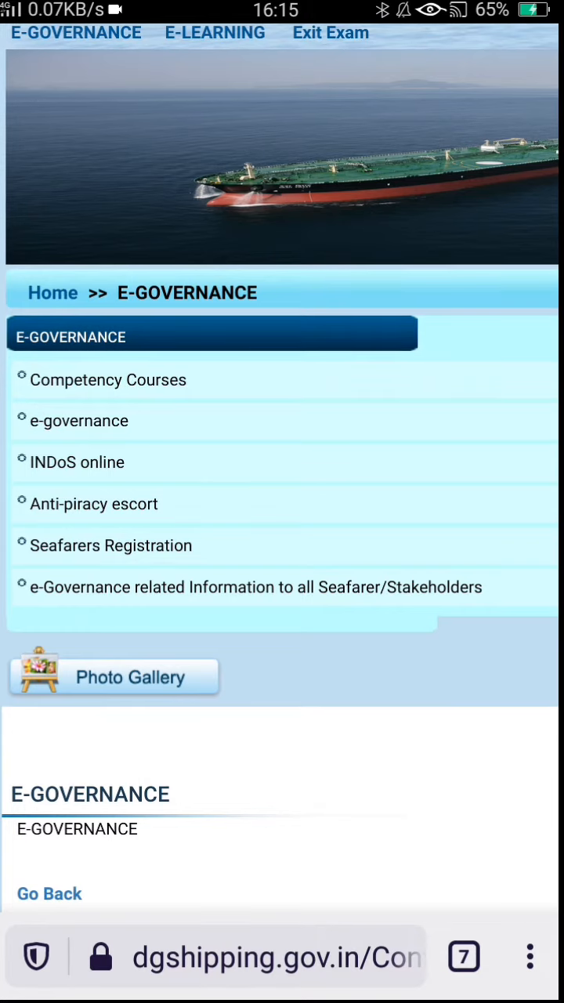
Step: Open Seafarers Registration from the E-Governance list
left_click(111, 545)
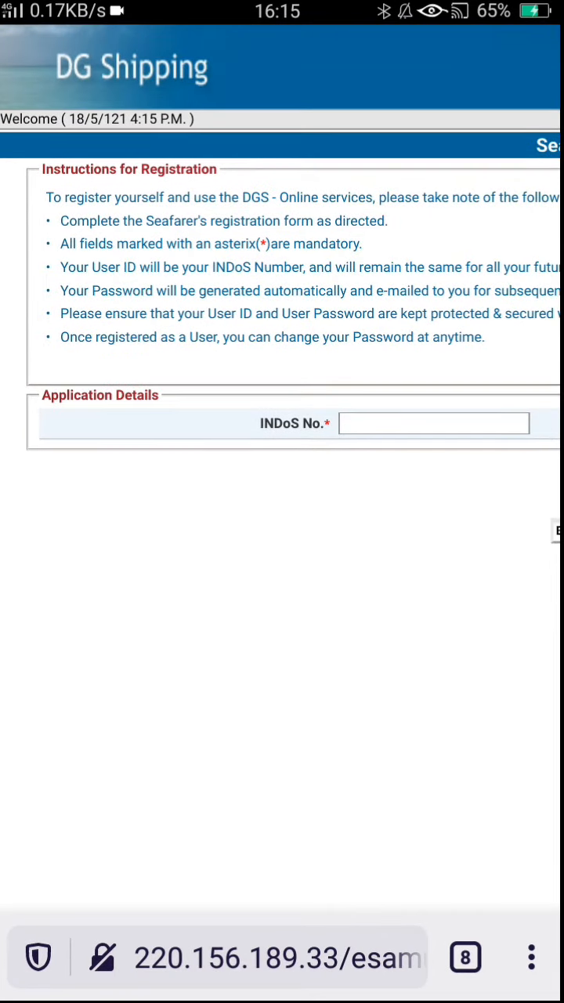
scroll("right", 3)
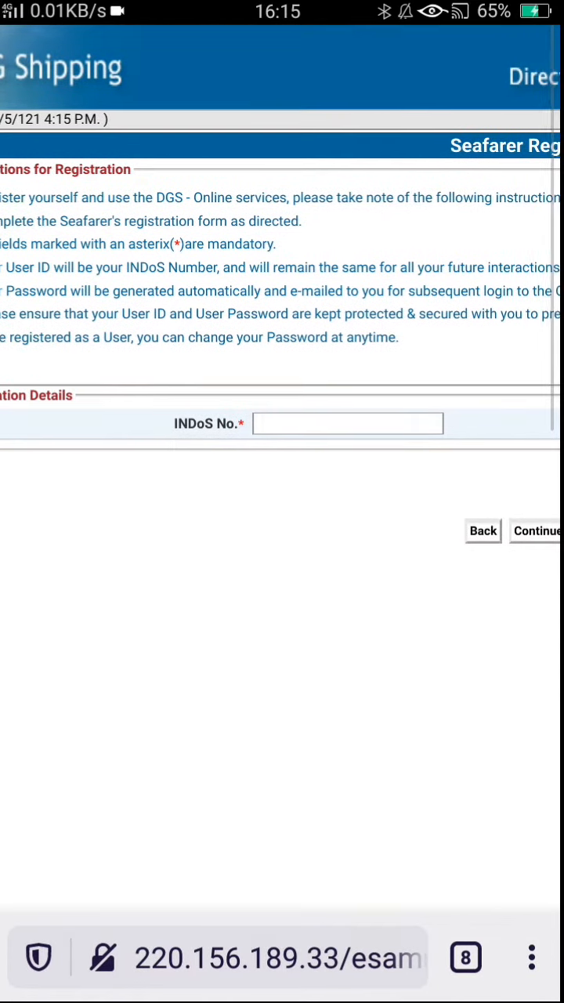
scroll("right", 3)
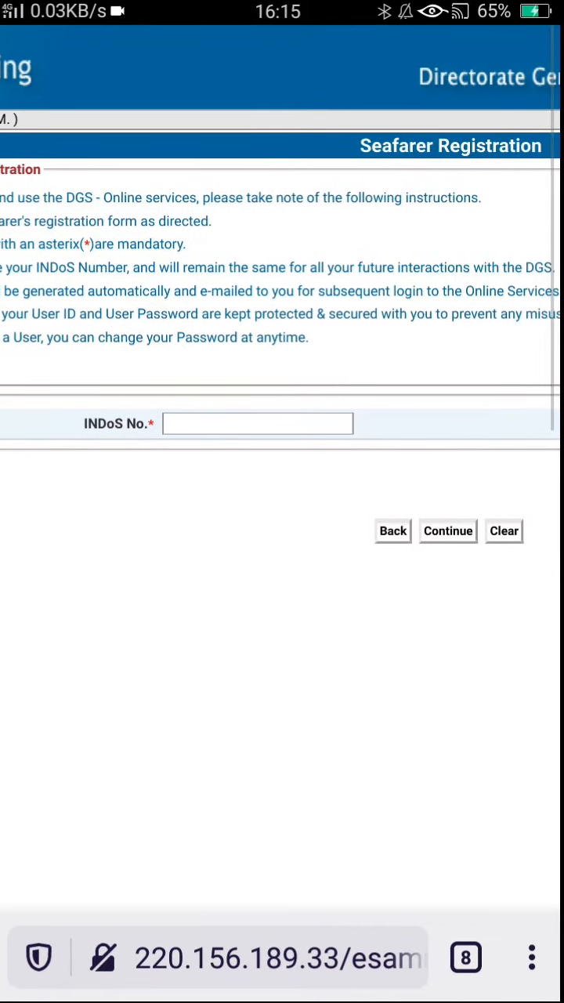
scroll("right", 3)
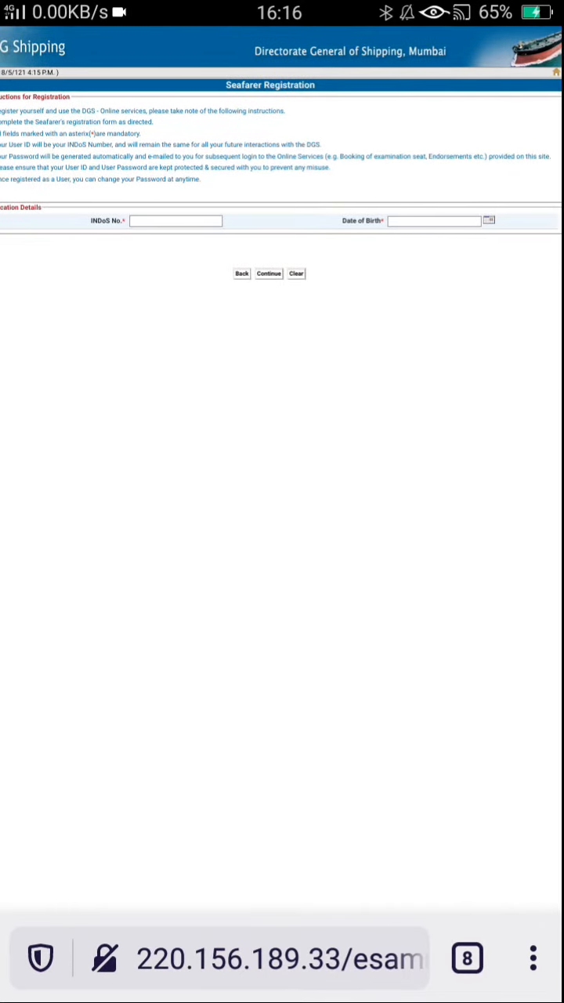
Step: Type the INDoS number (beginning '17E') into the INDoS No. field
left_click(176, 220)
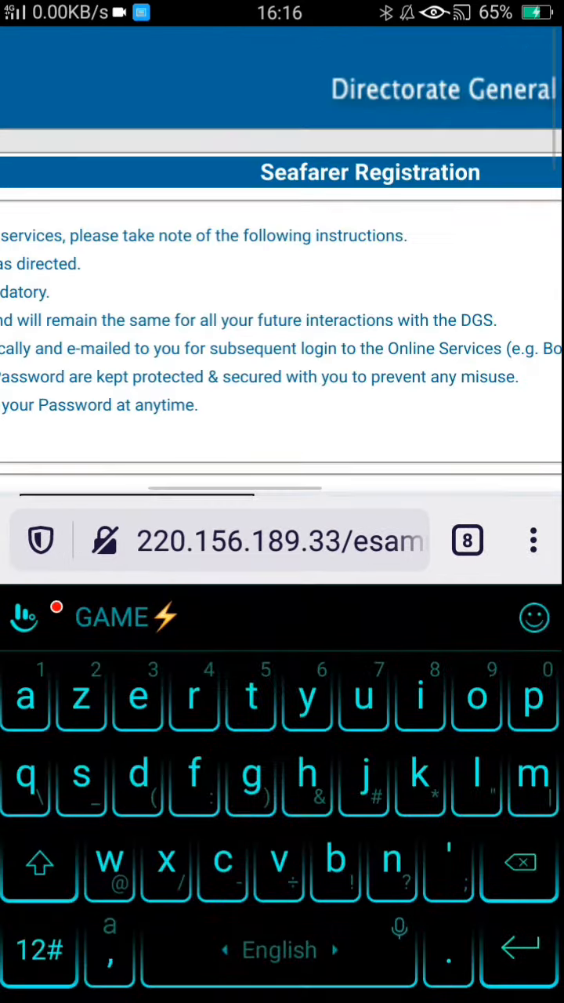
scroll("down", 3)
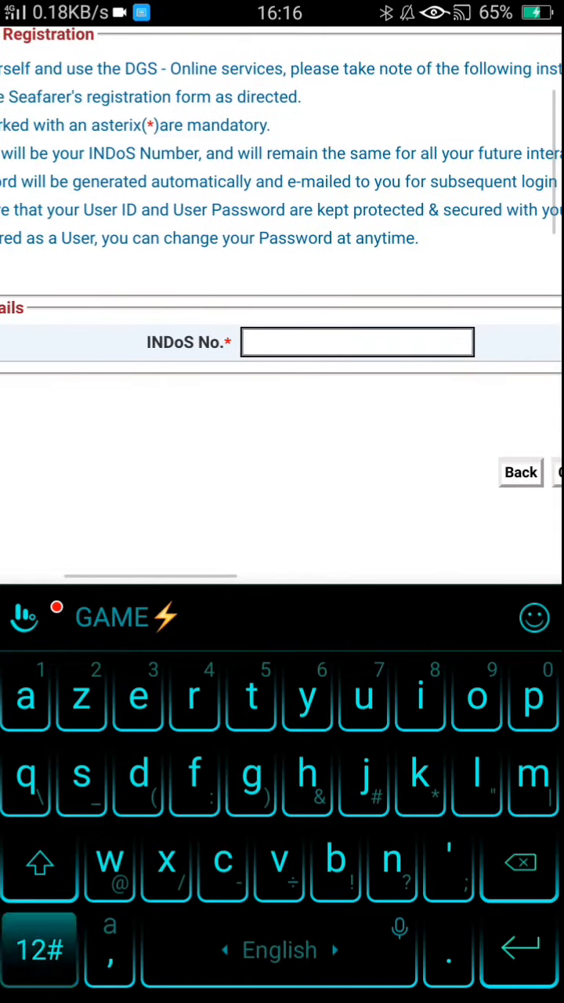
type("17EL172")
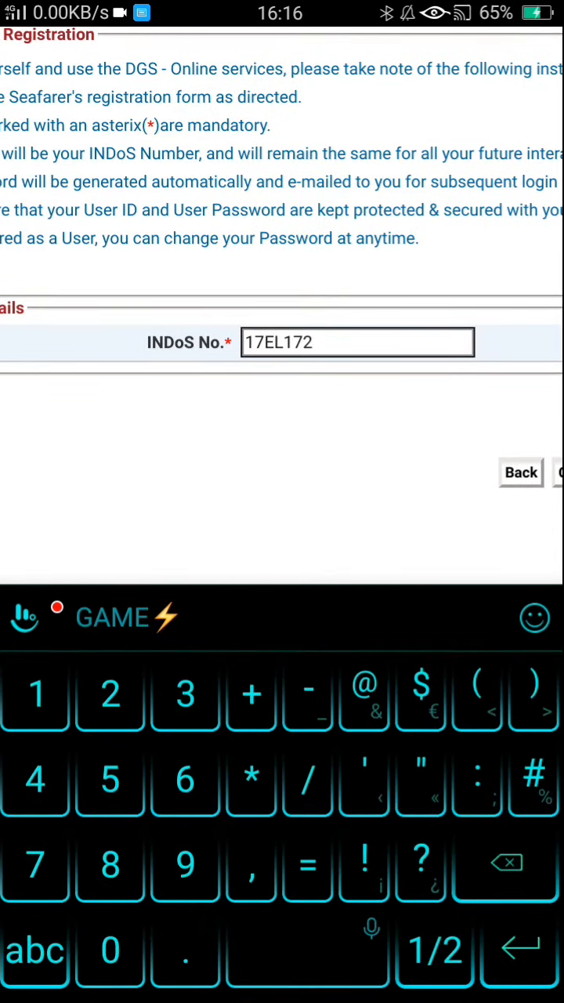
scroll("down", 3)
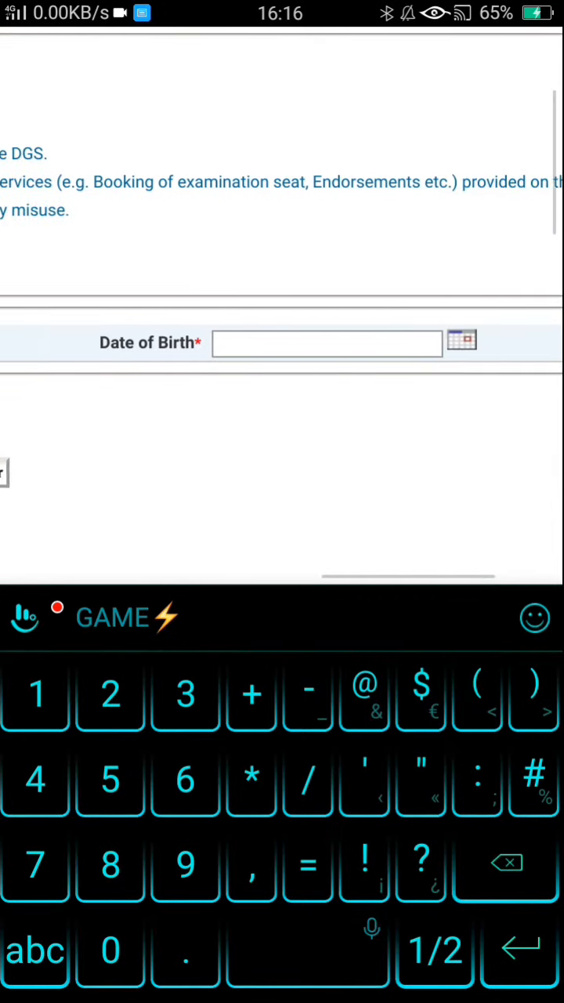
Step: Pick a May 1997 date of birth from the calendar picker
left_click(461, 340)
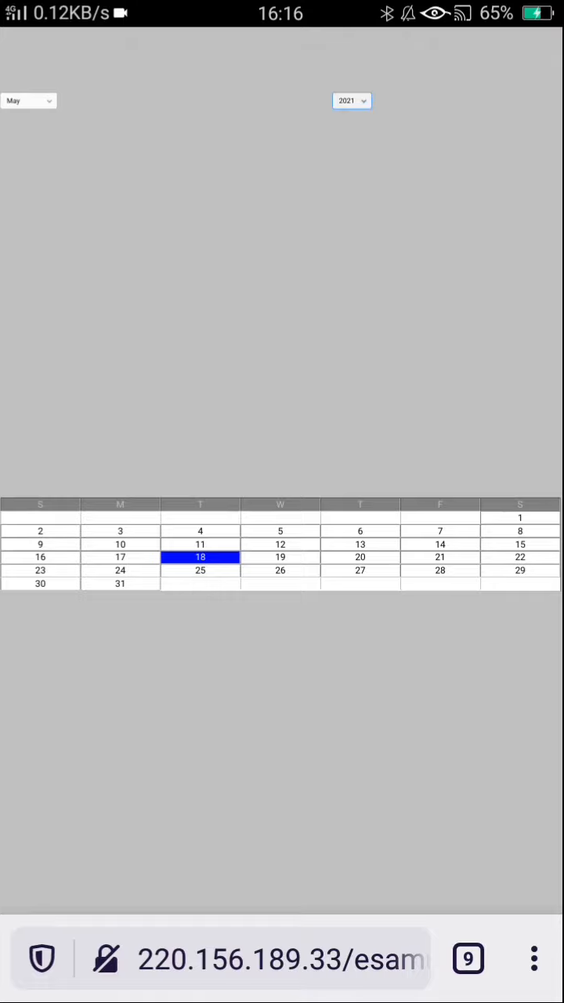
left_click(351, 100)
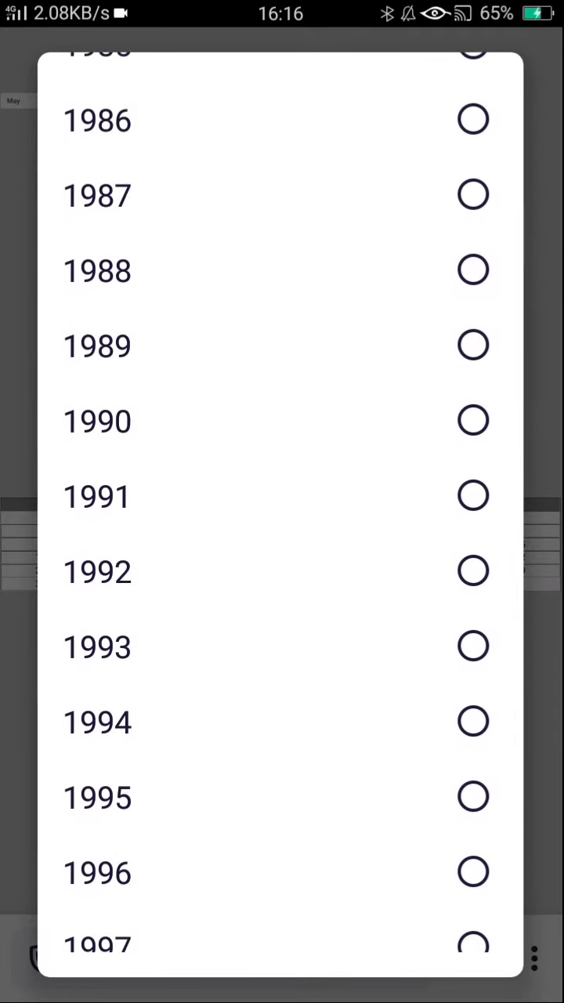
scroll("down", 3)
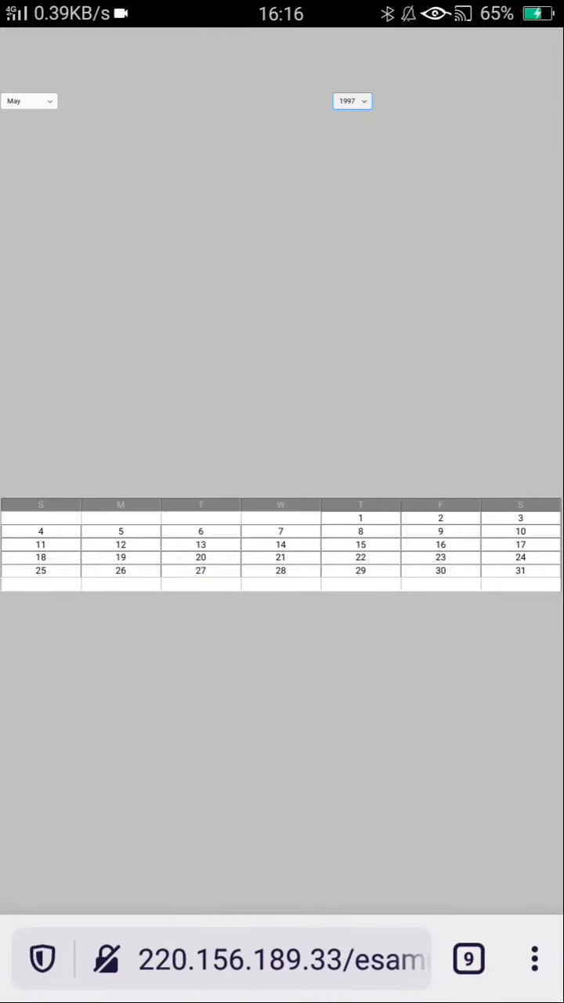
left_click(29, 100)
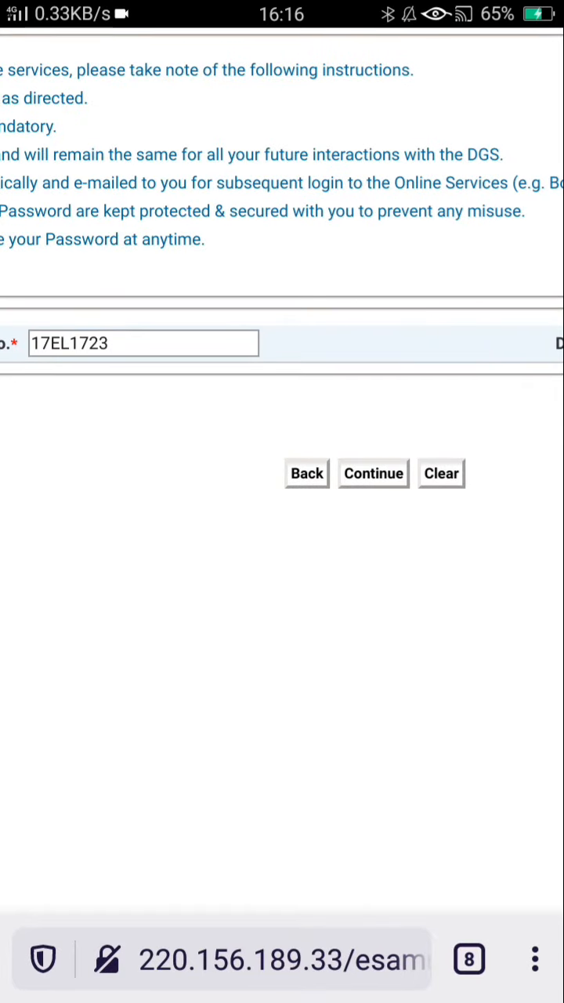
Step: Submit the form with Continue and view the 'You have already registered' message
left_click(374, 473)
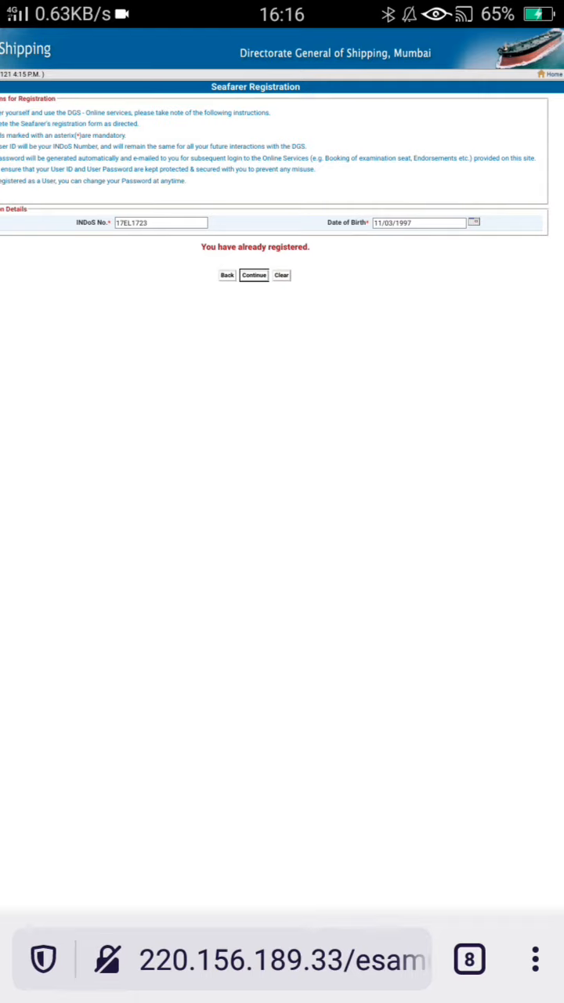
scroll("up", 3)
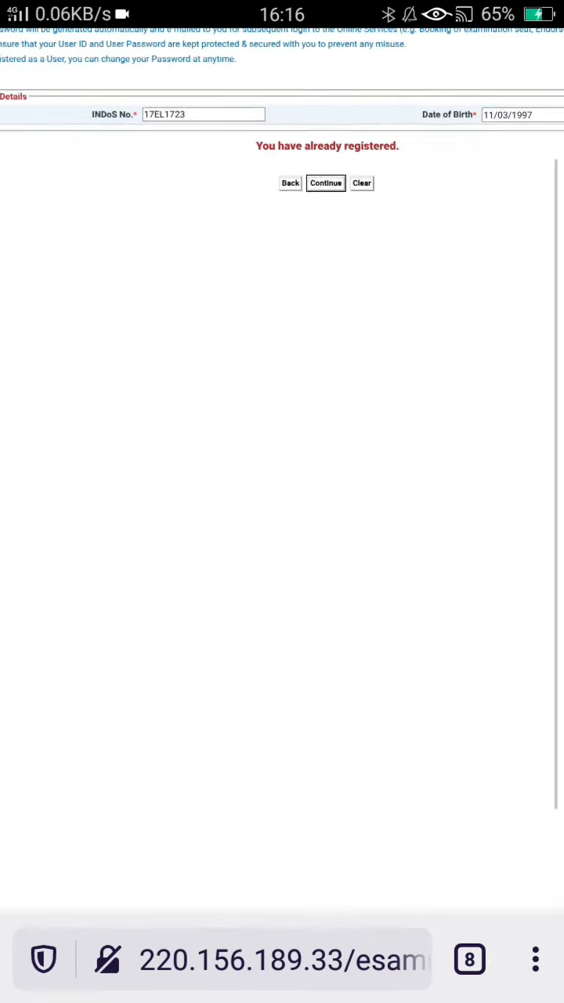